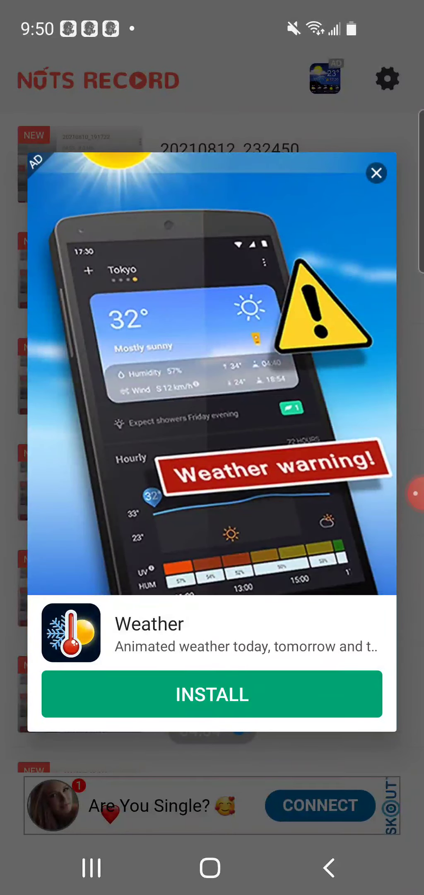
Dismiss the weather app pop-up ad to reveal the recordings list.
left_click(376, 173)
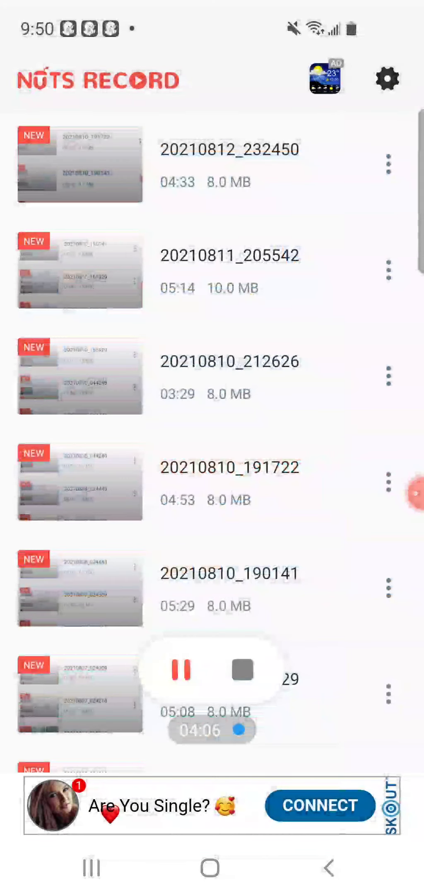